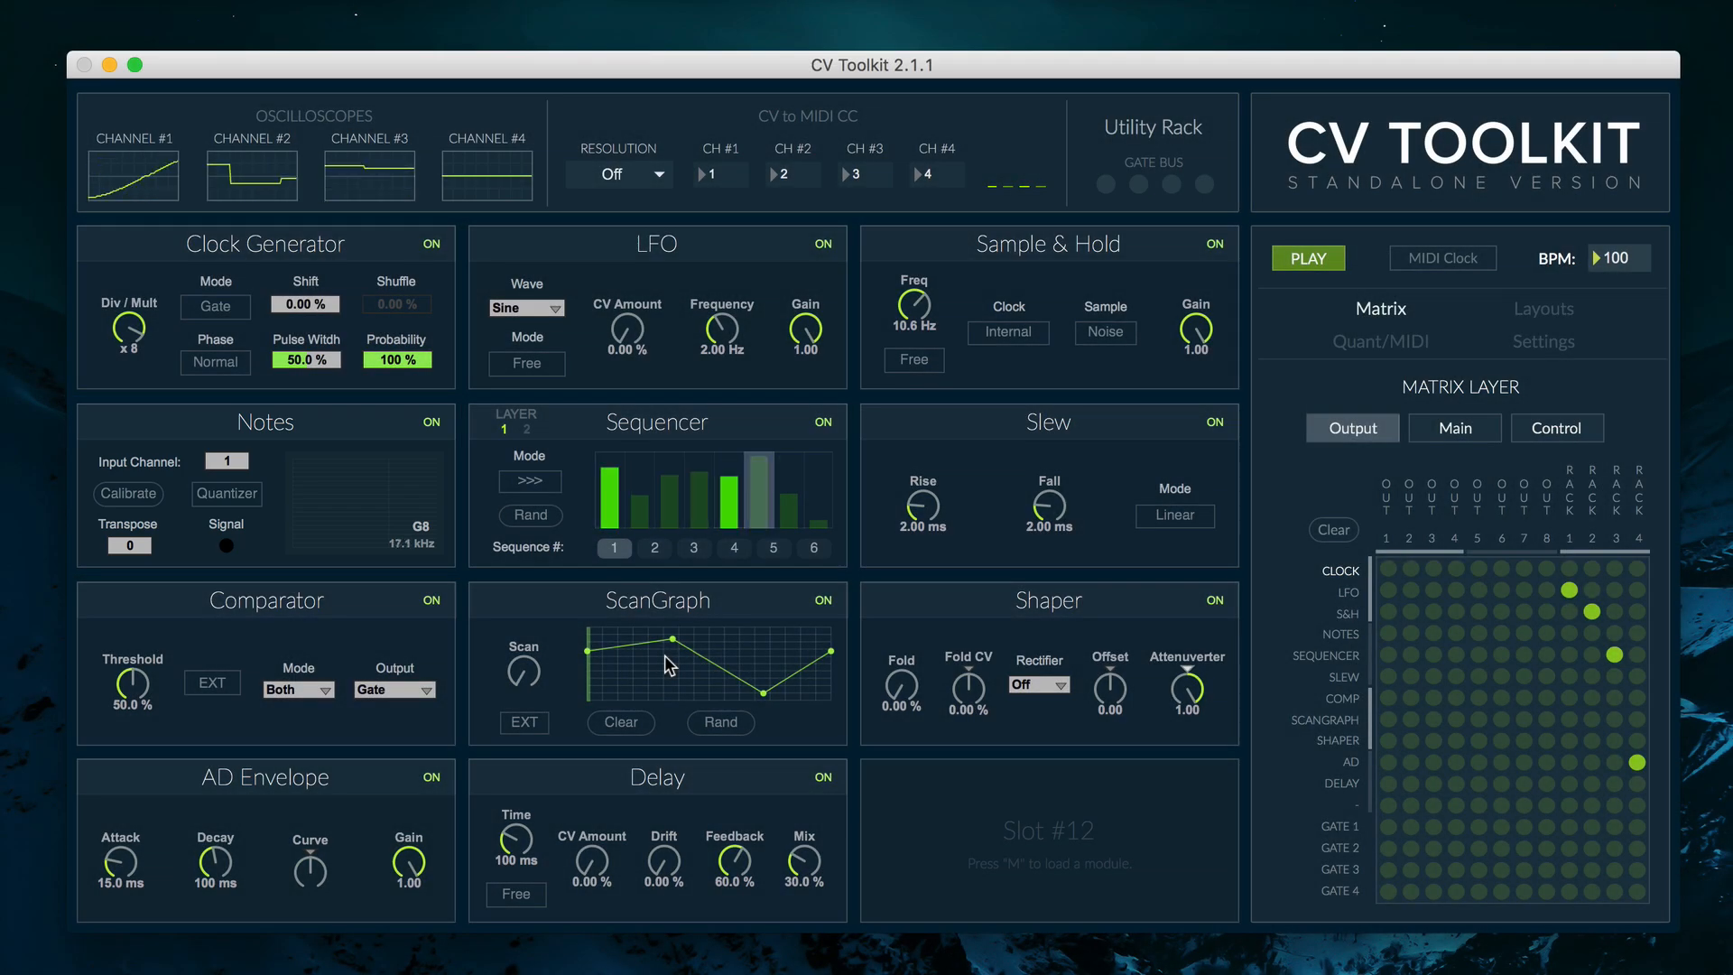
Pare the rack down to Notes, Sequencer and Clock Generator modules
{"action": "left_click", "coordinate": [1307, 258]}
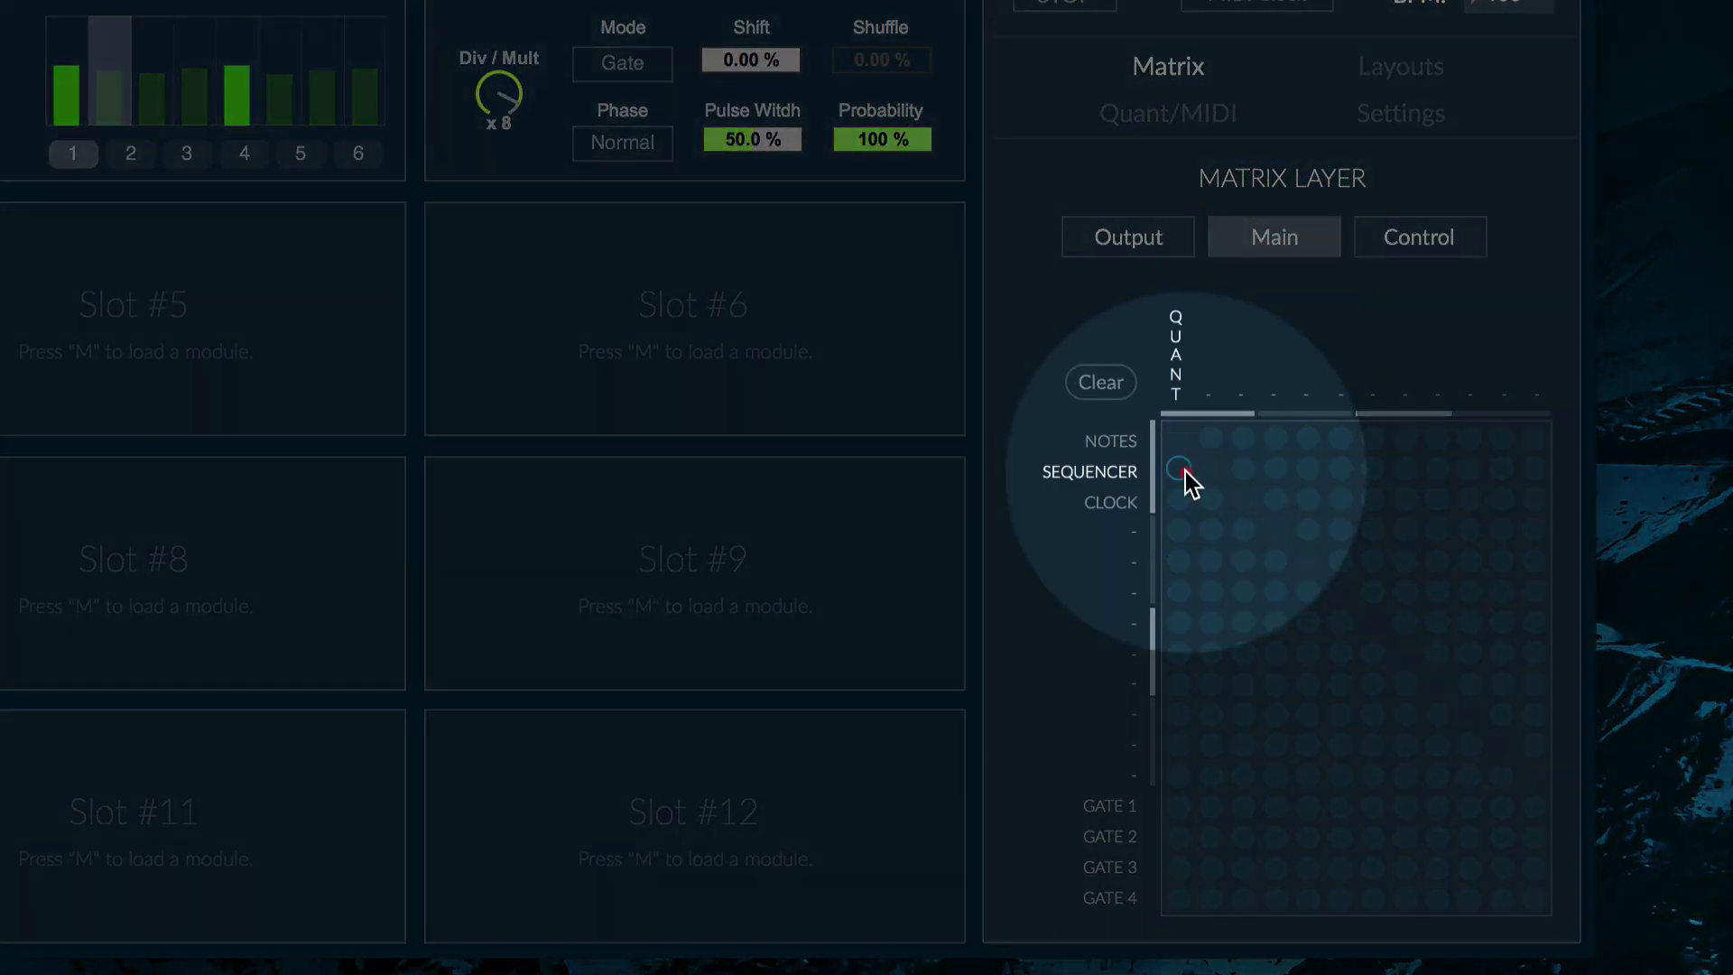
Route the Sequencer into the quantizer via the Matrix Main node
{"action": "left_click", "coordinate": [1175, 469]}
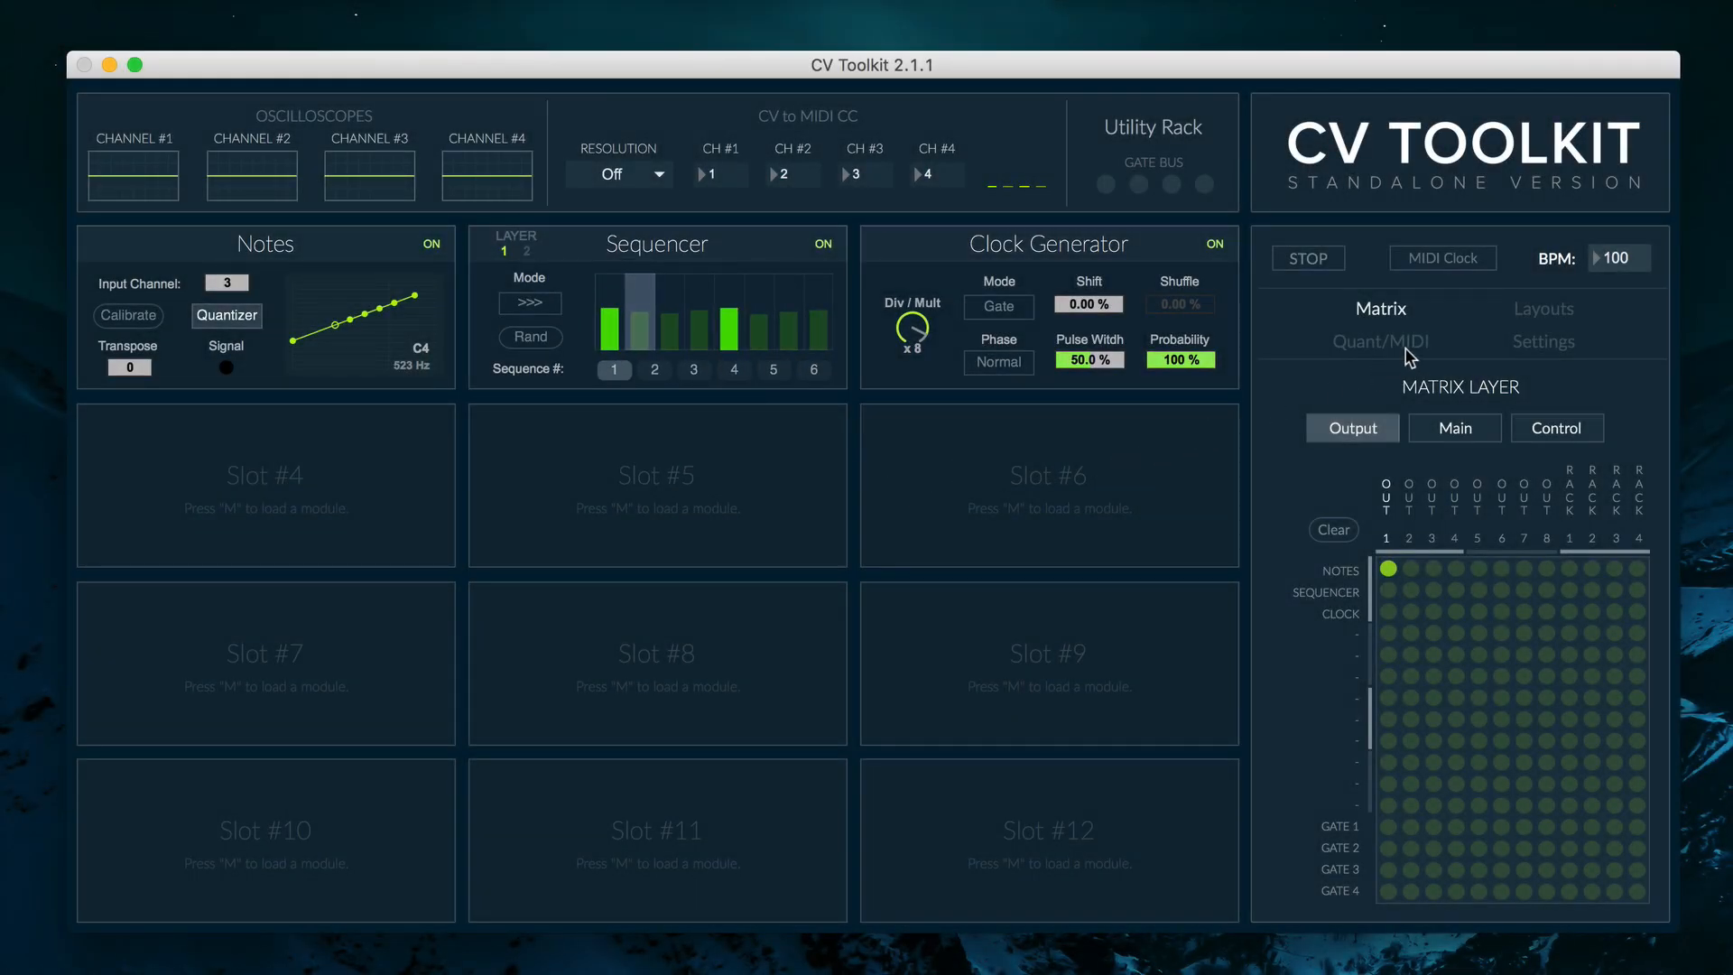
Raise the quantizer's Root Key from C3 to D3 in Quant/MIDI settings
{"action": "left_click", "coordinate": [1381, 342]}
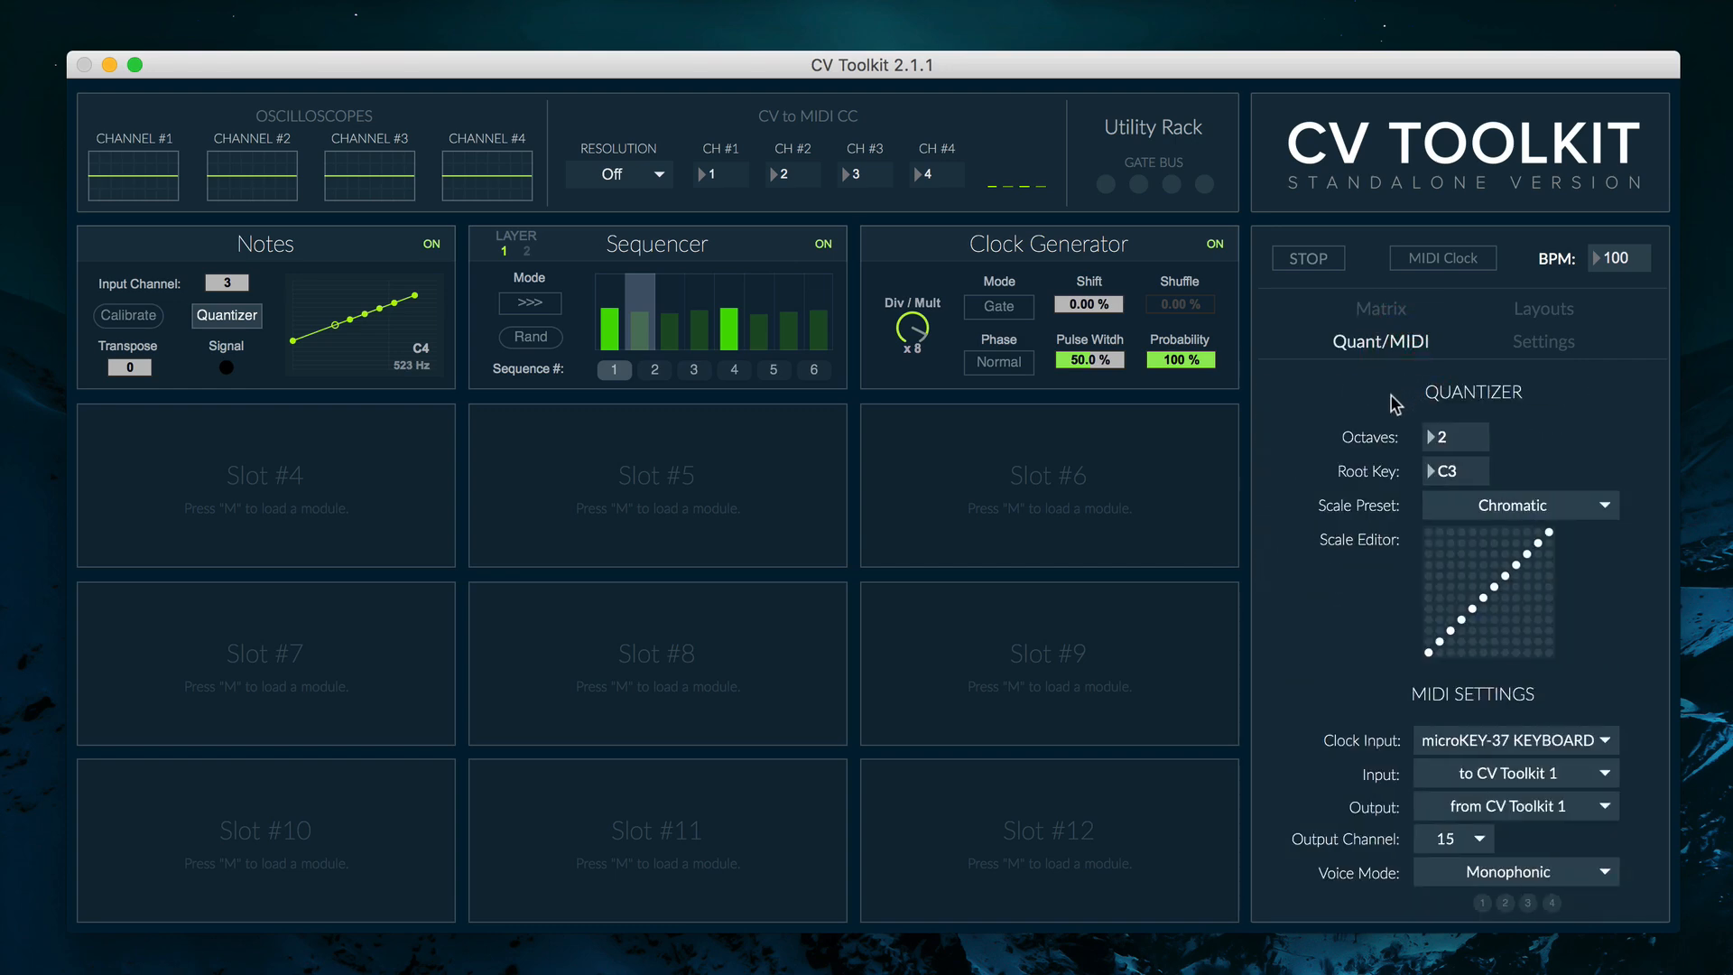
{"action": "left_click", "coordinate": [1435, 471]}
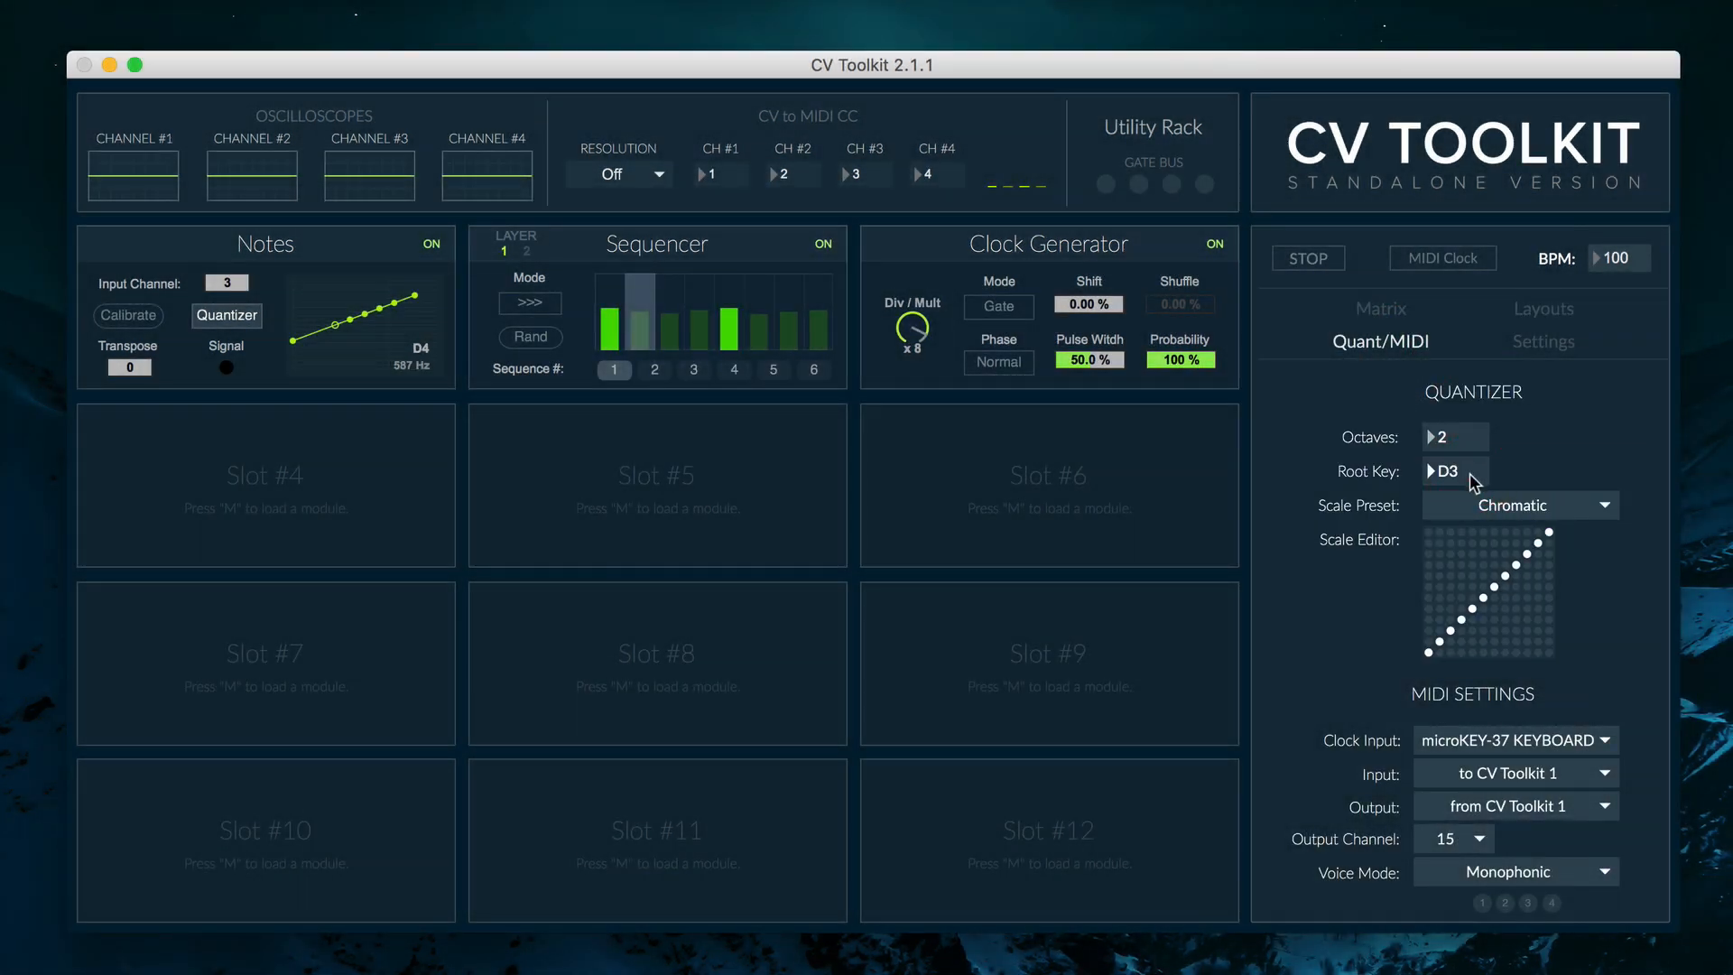
{"action": "mouse_move", "coordinate": [988, 438]}
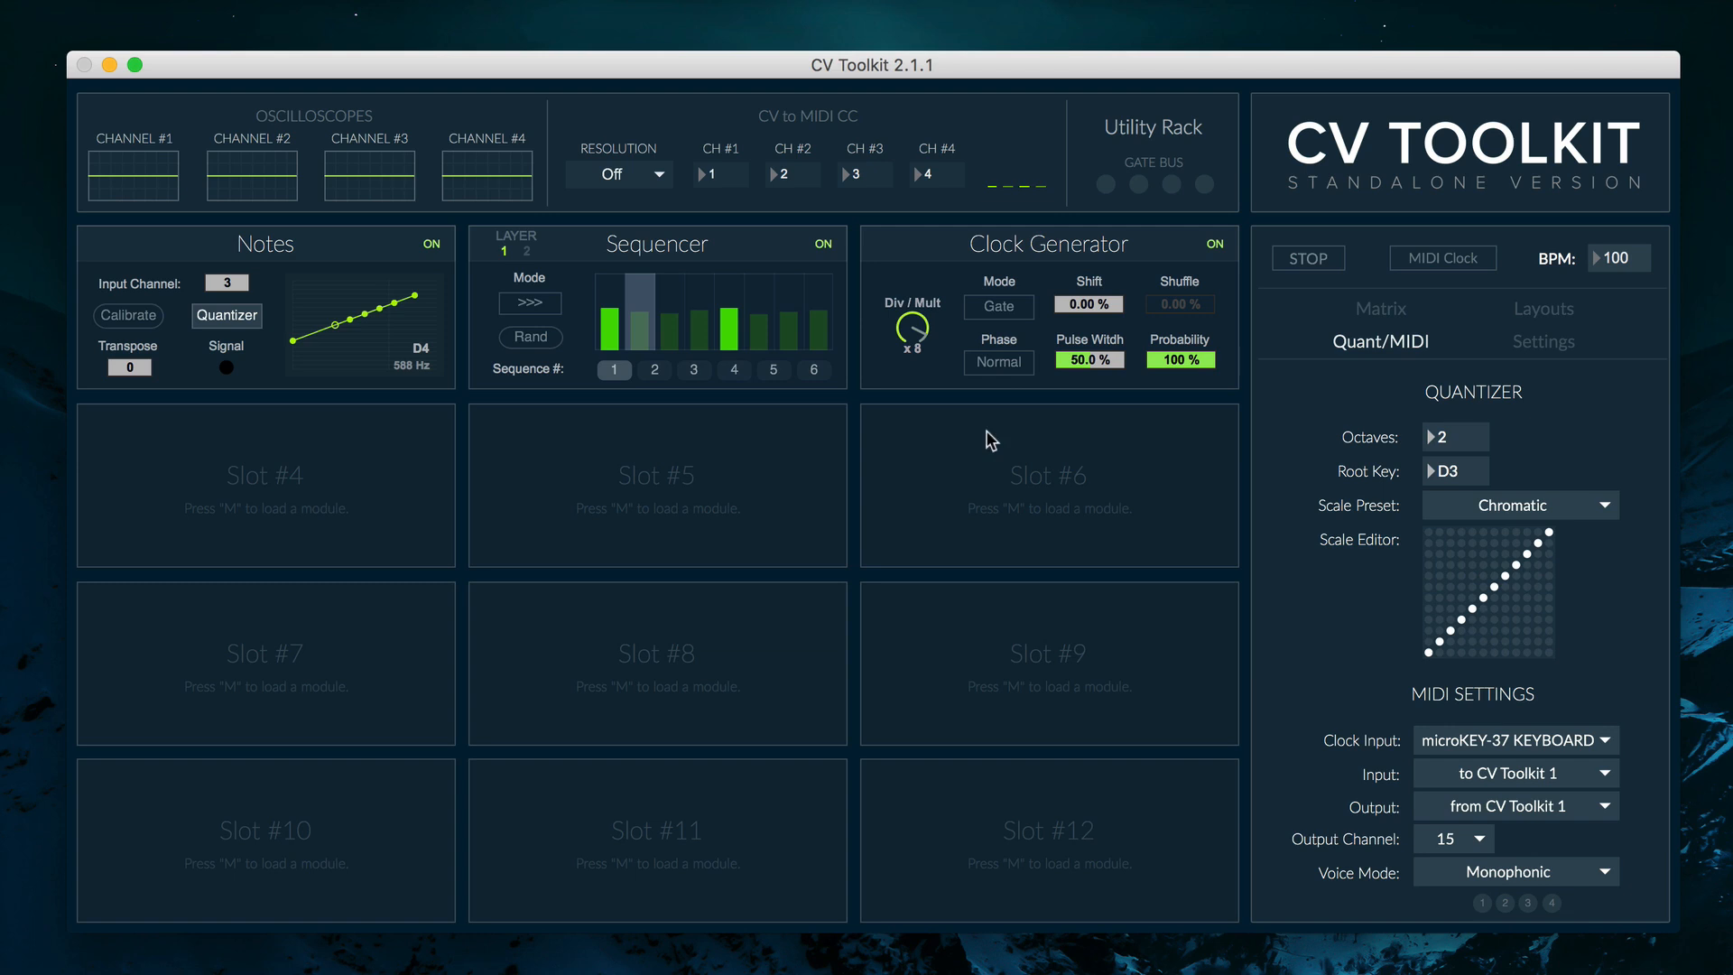
{"action": "mouse_move", "coordinate": [693, 358]}
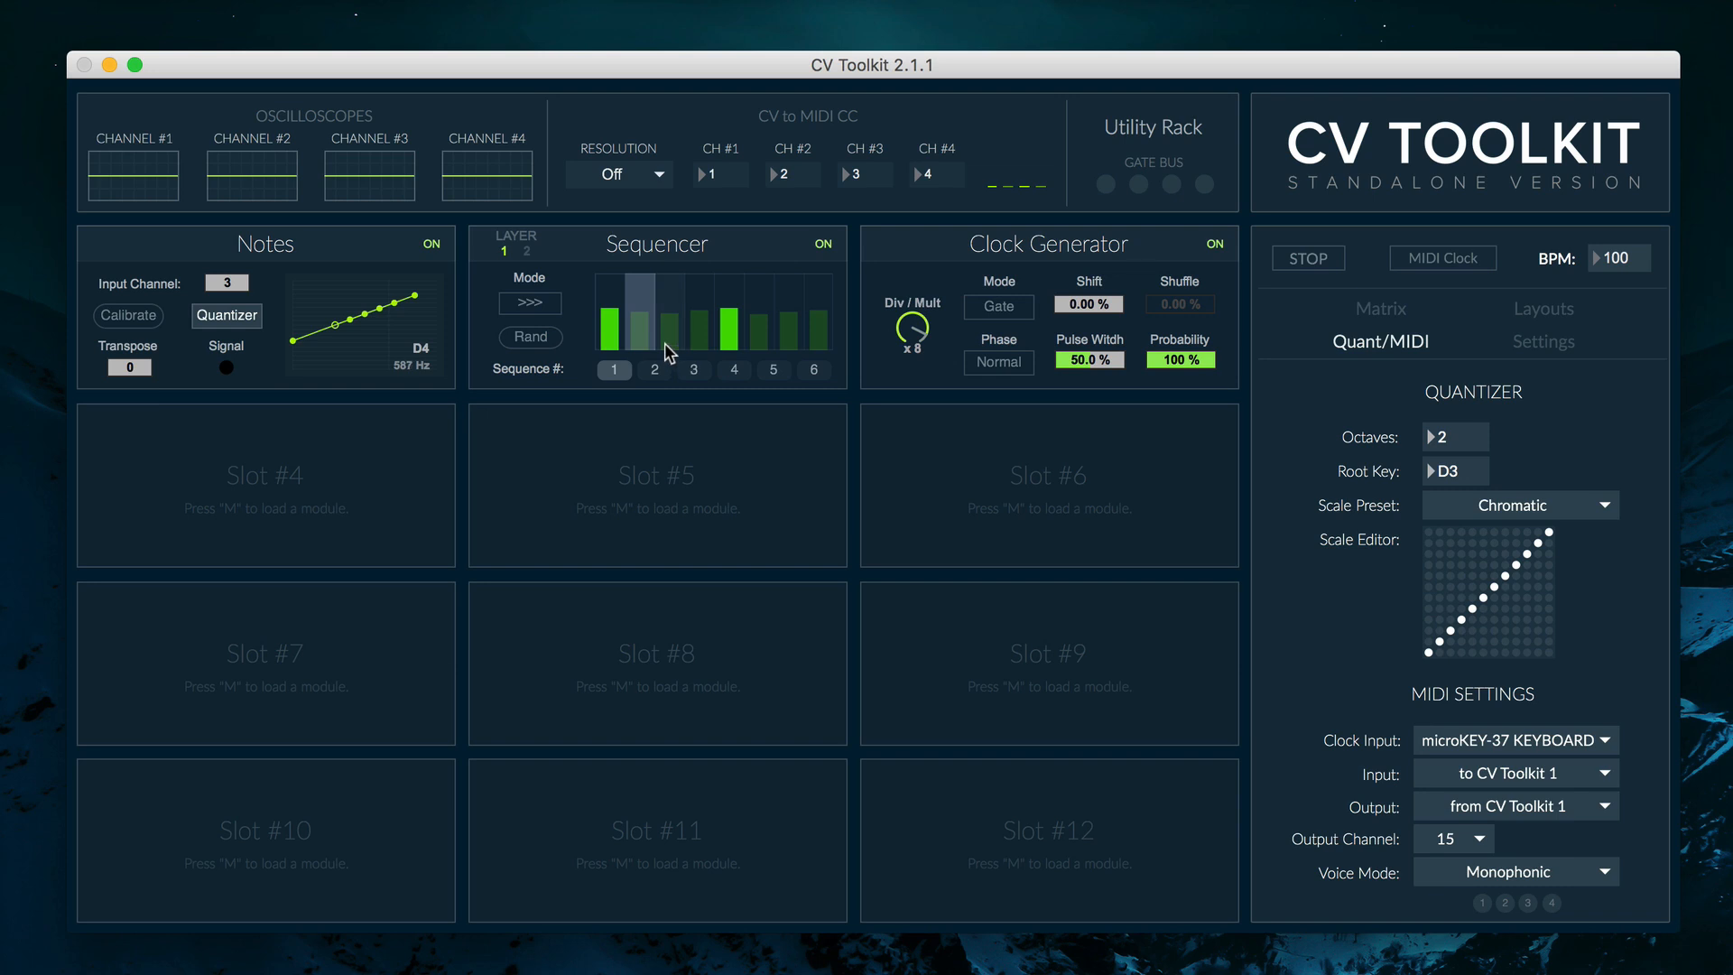
Assign the Sequencer in Slot #2 to GATE 1 via the slot settings view
{"action": "key", "text": "m"}
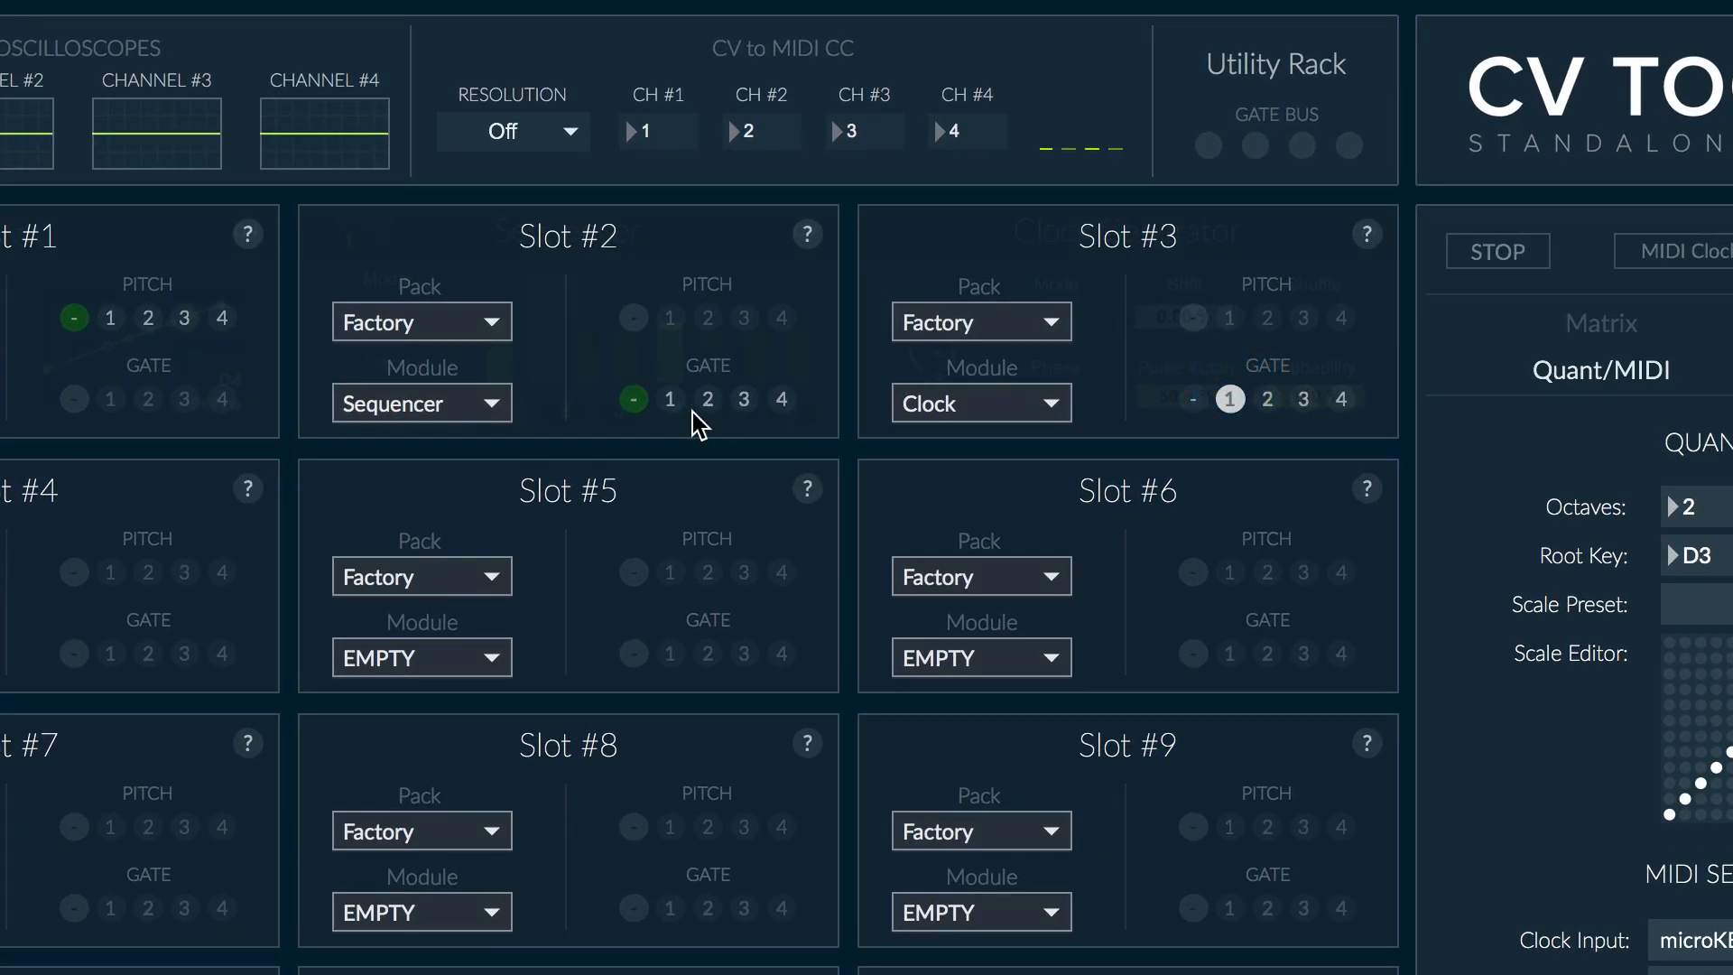
{"action": "left_click", "coordinate": [669, 399]}
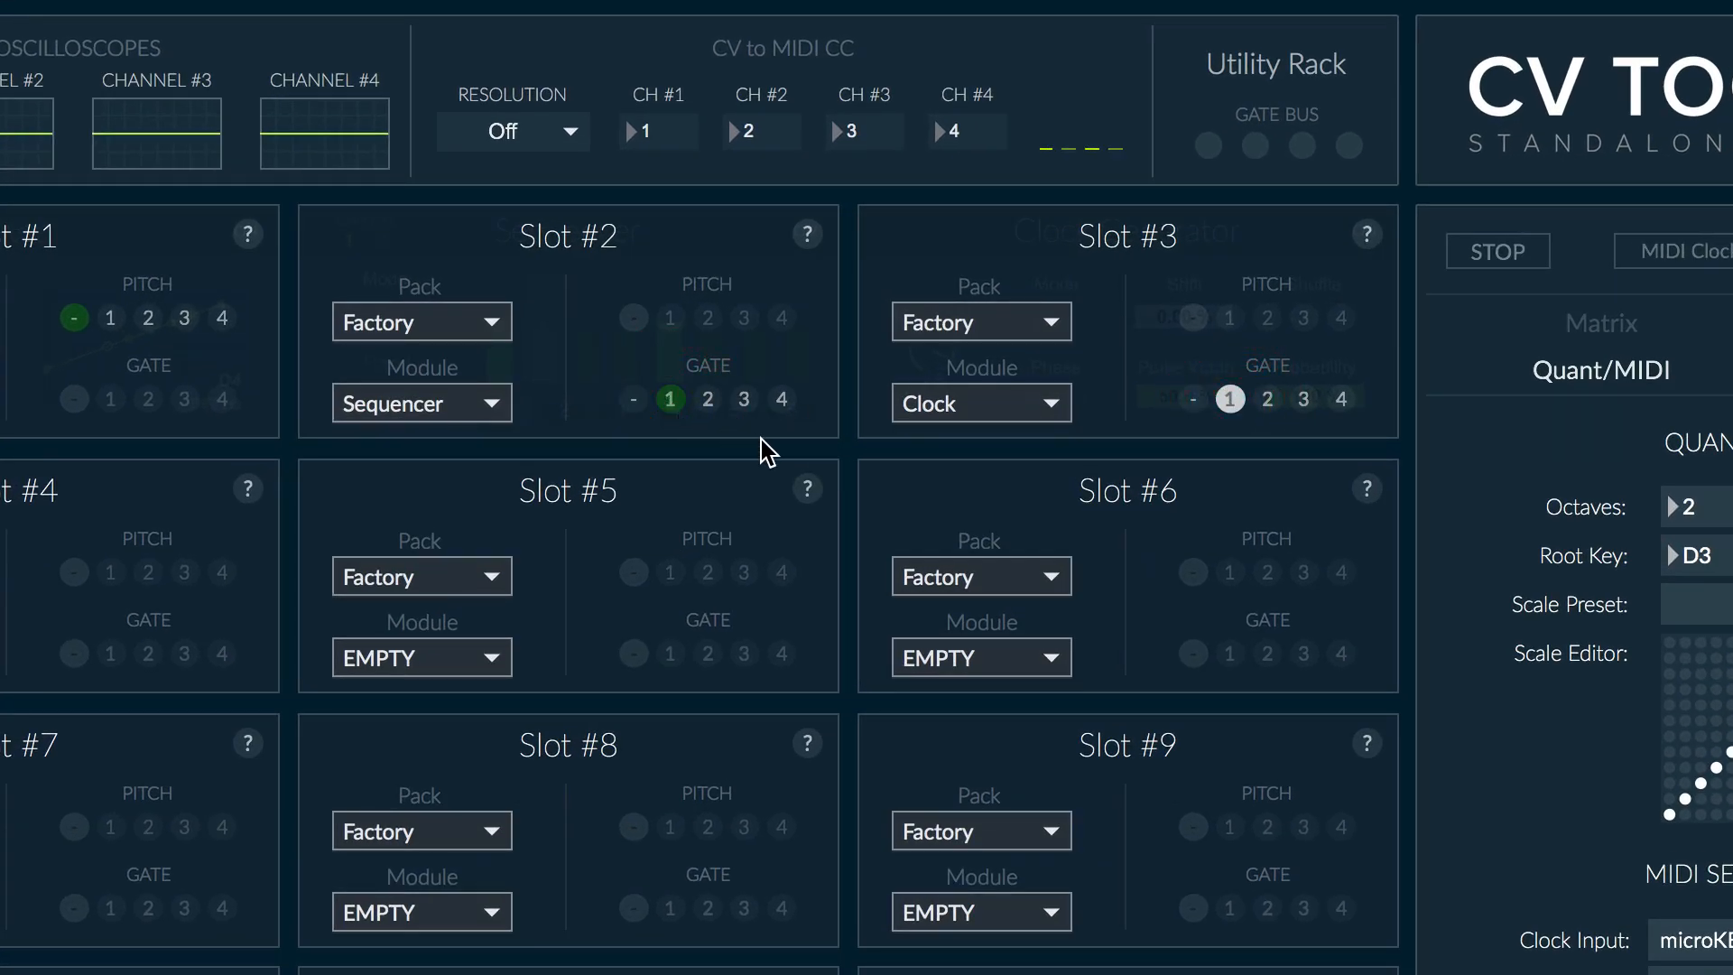
{"action": "mouse_move", "coordinate": [799, 453]}
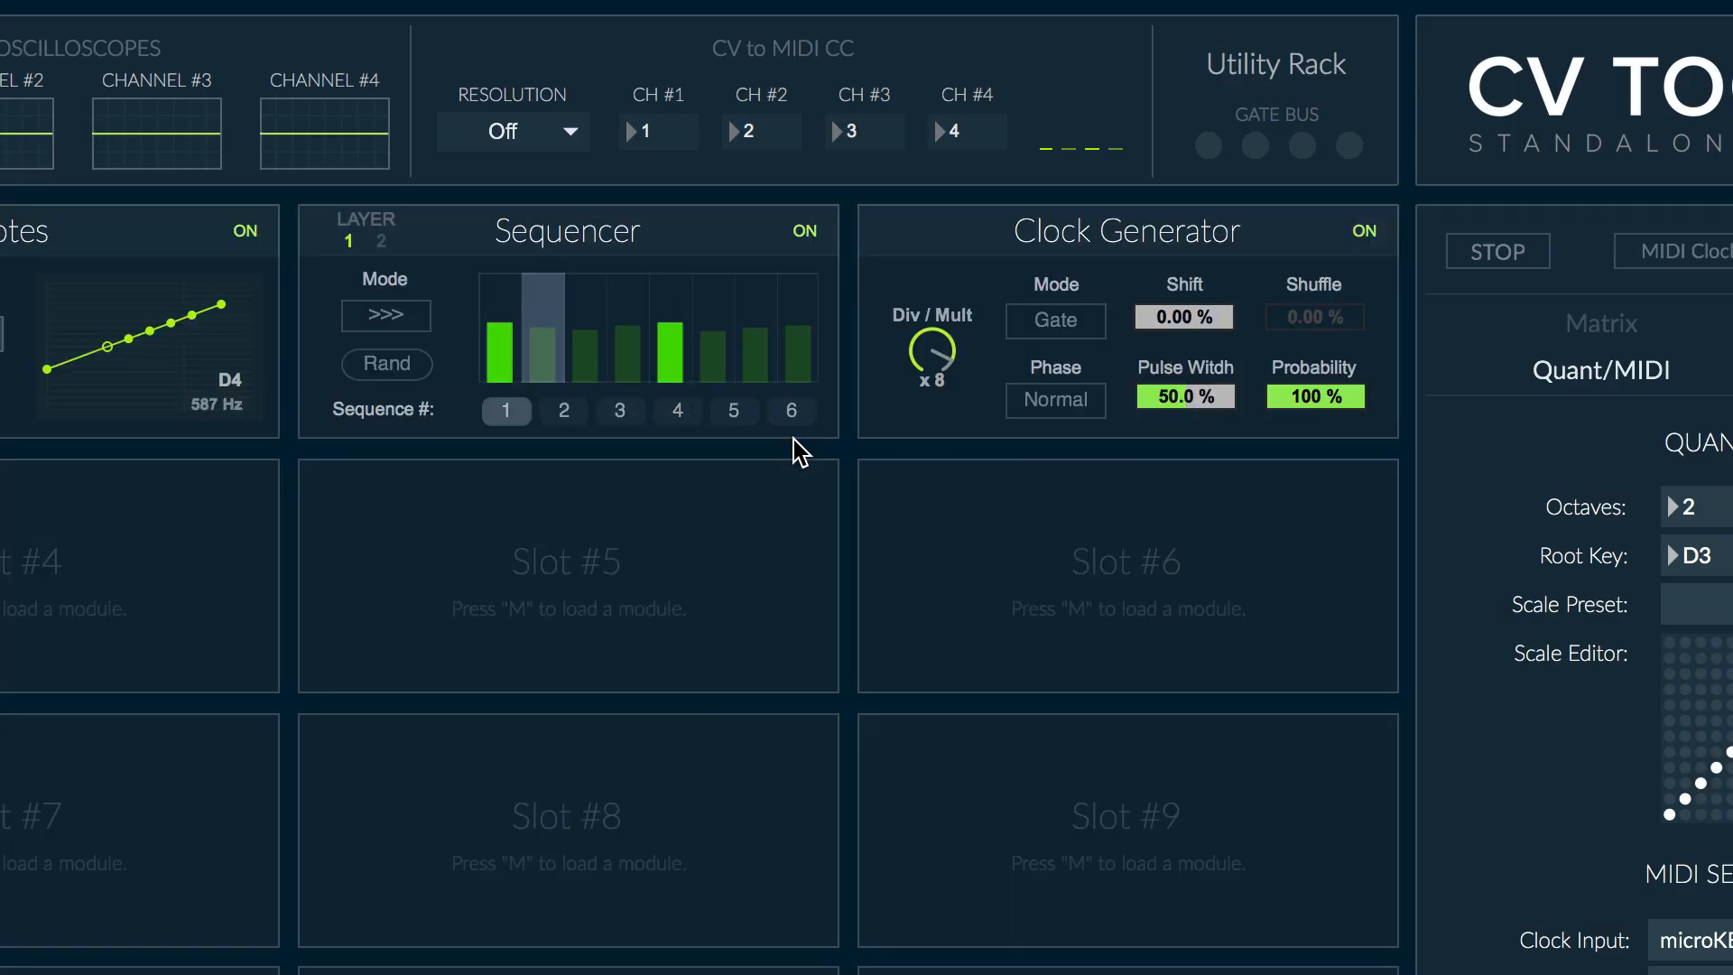
{"action": "mouse_move", "coordinate": [397, 265]}
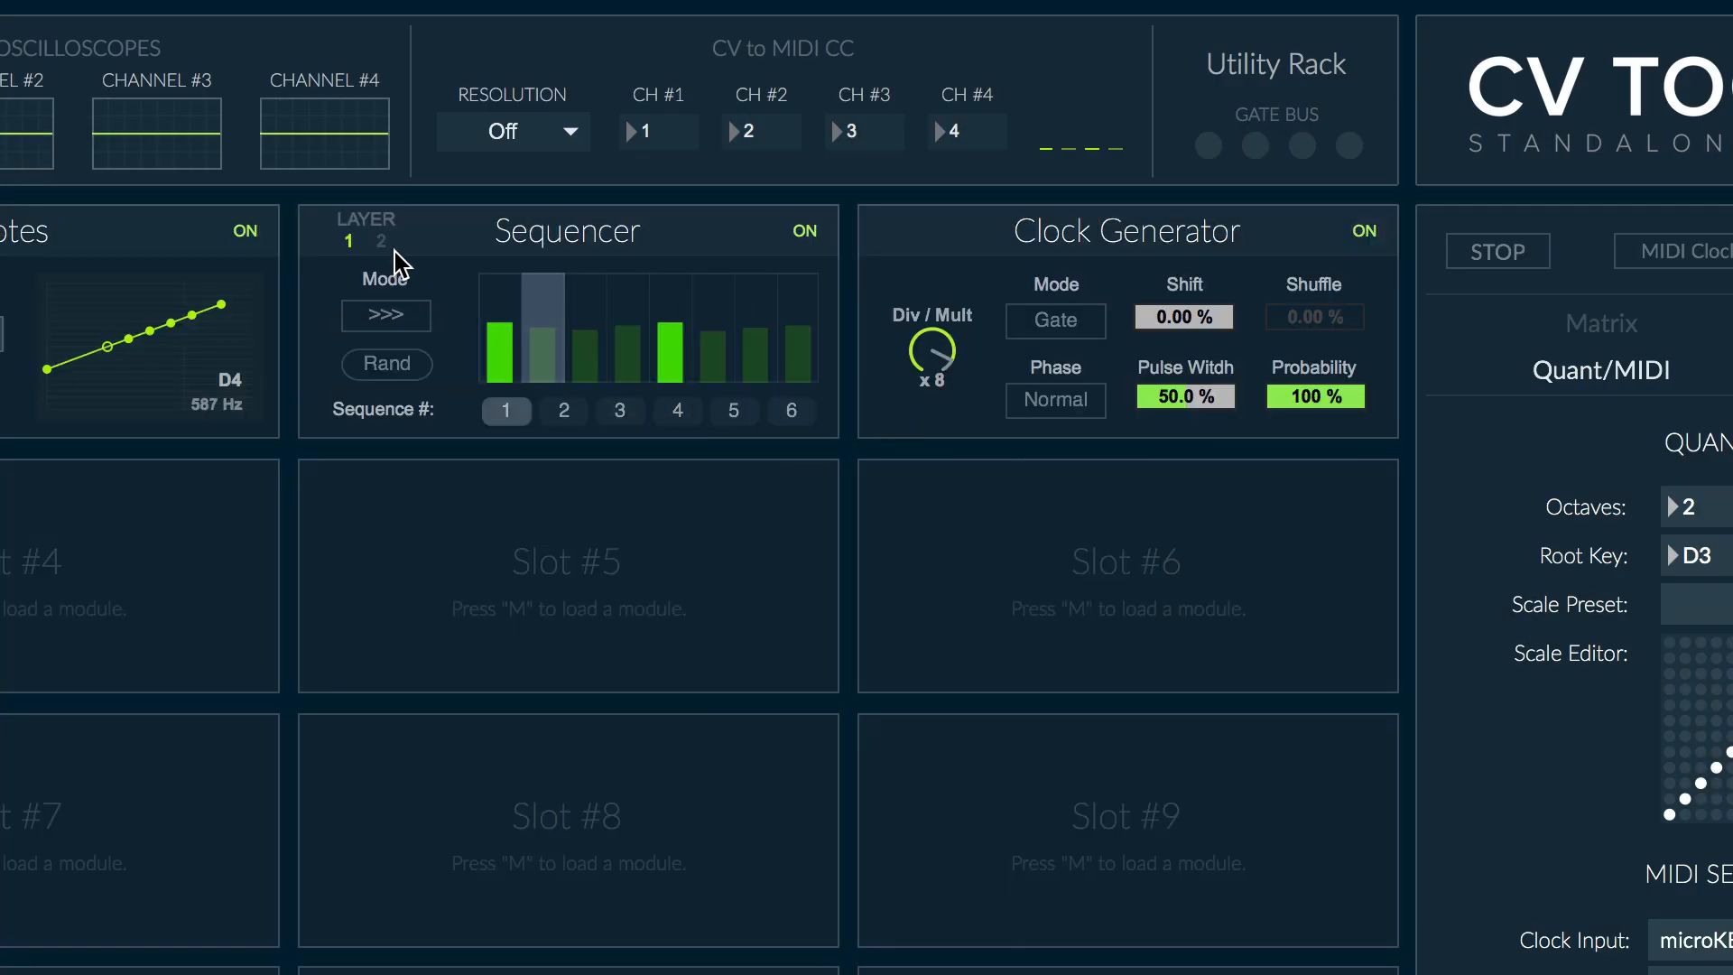
{"action": "left_click", "coordinate": [381, 240]}
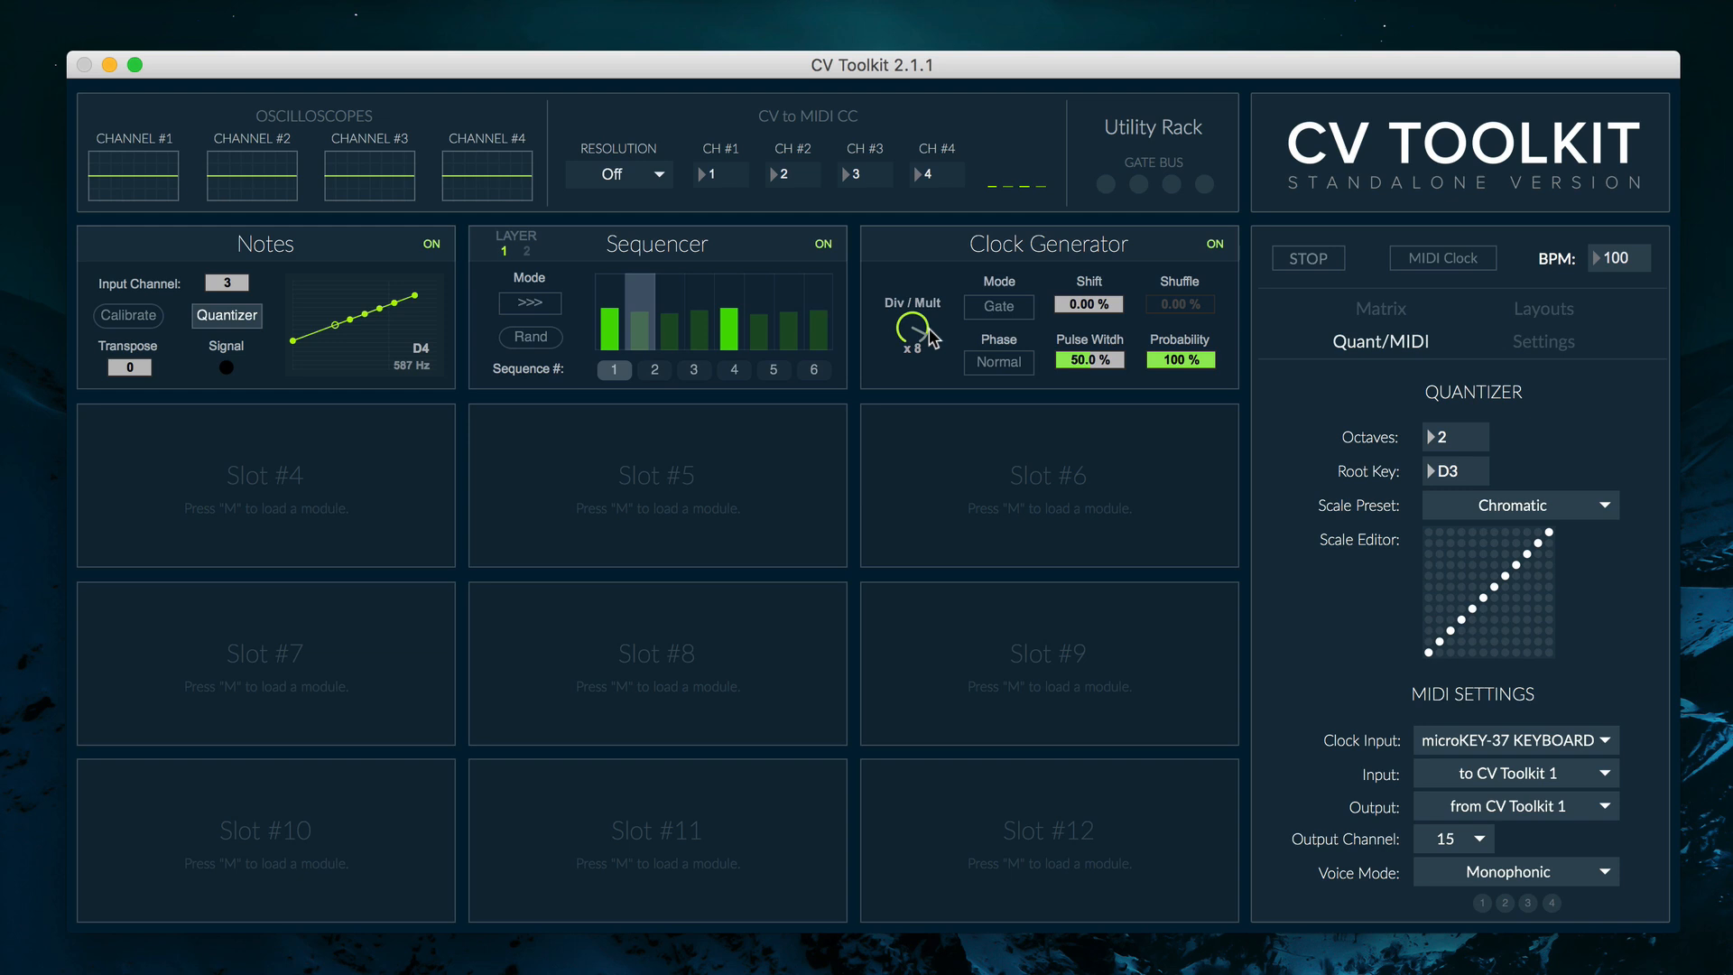
Run the clock at x16 with playback on and randomize the sequencer steps
{"action": "left_click", "coordinate": [919, 335]}
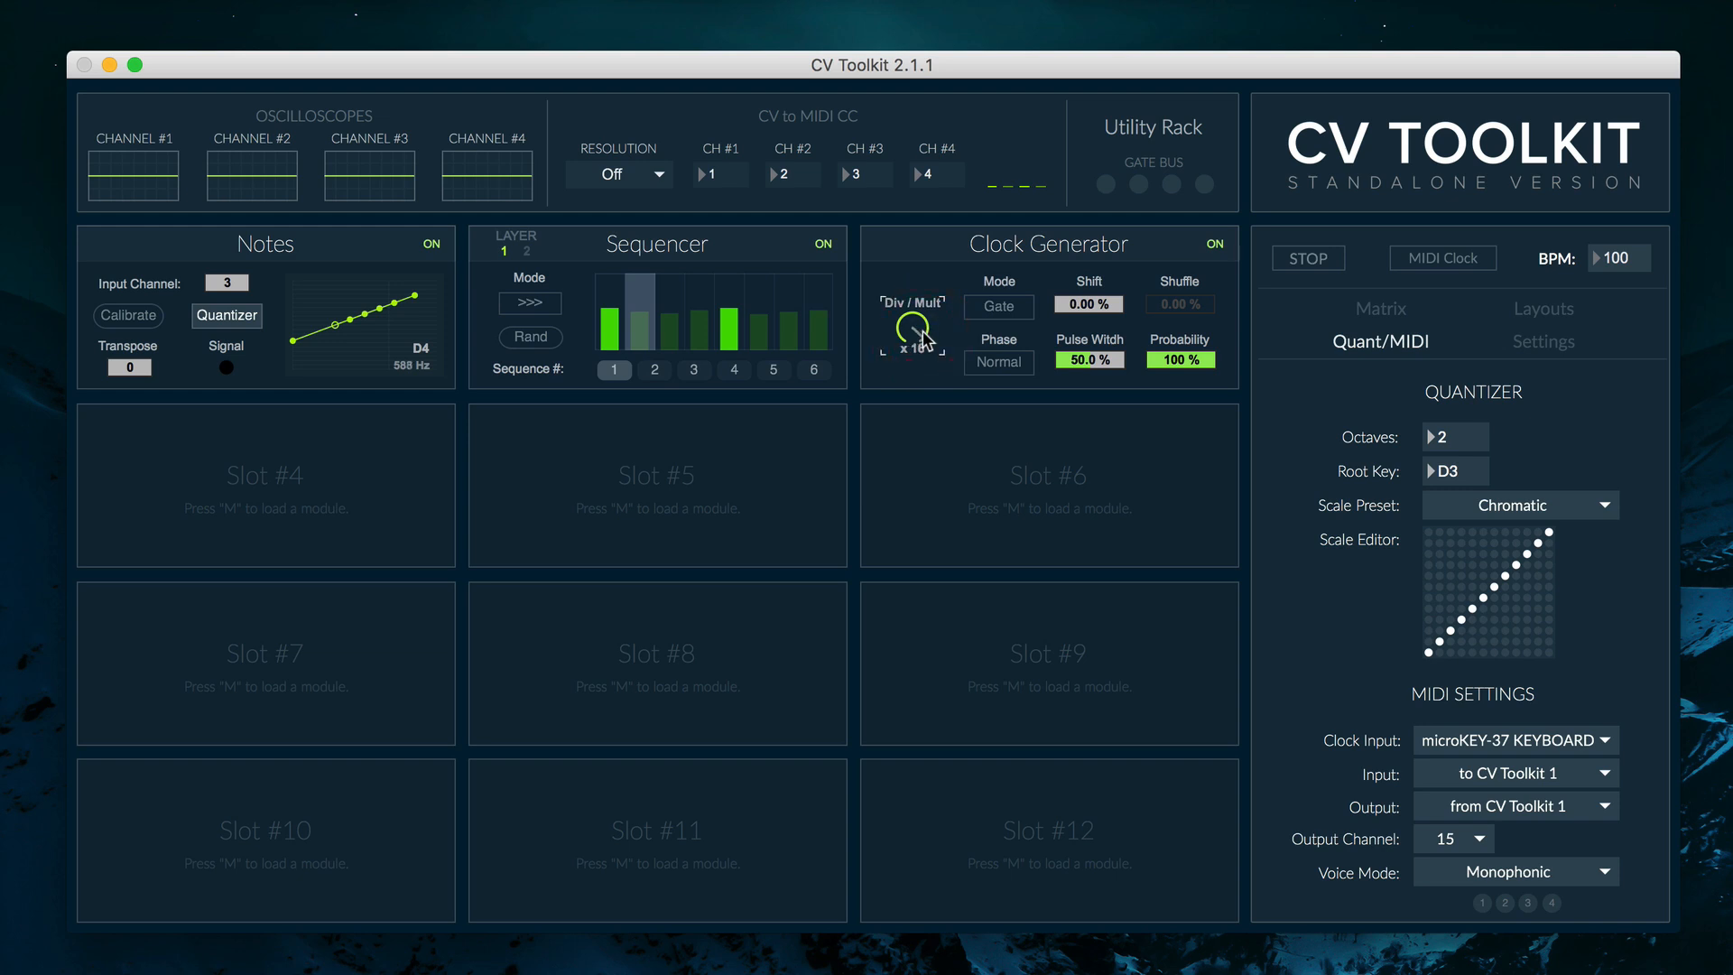
{"action": "left_click", "coordinate": [1306, 258]}
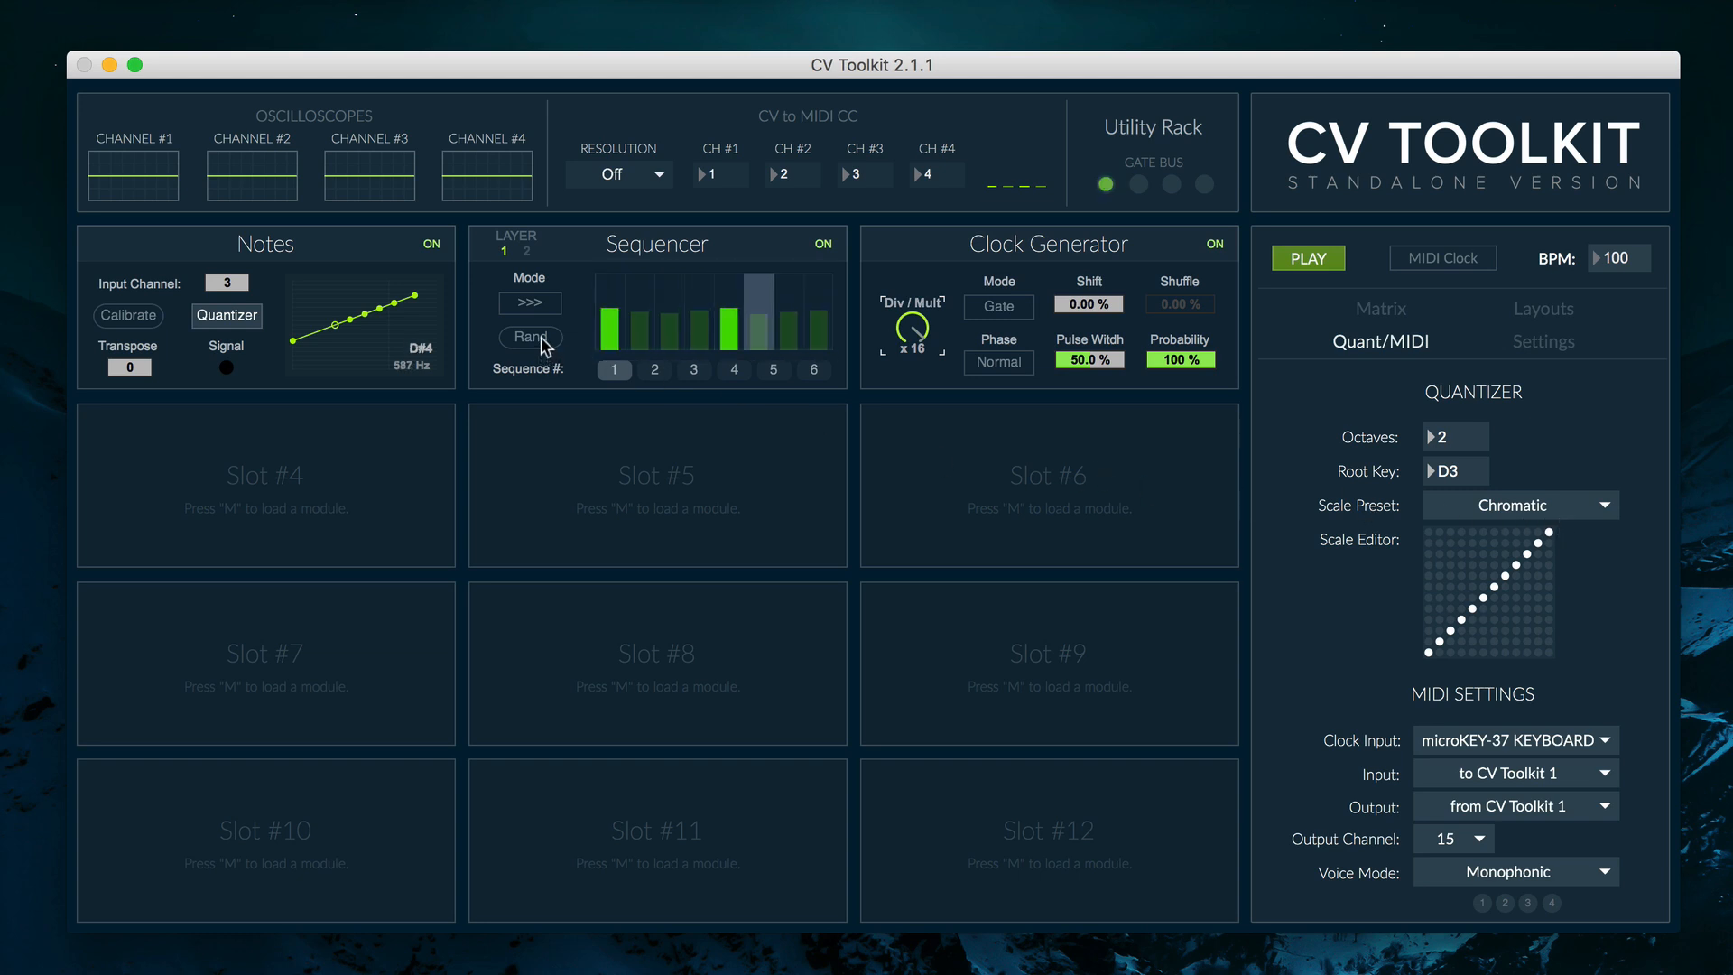
{"action": "left_click", "coordinate": [910, 333]}
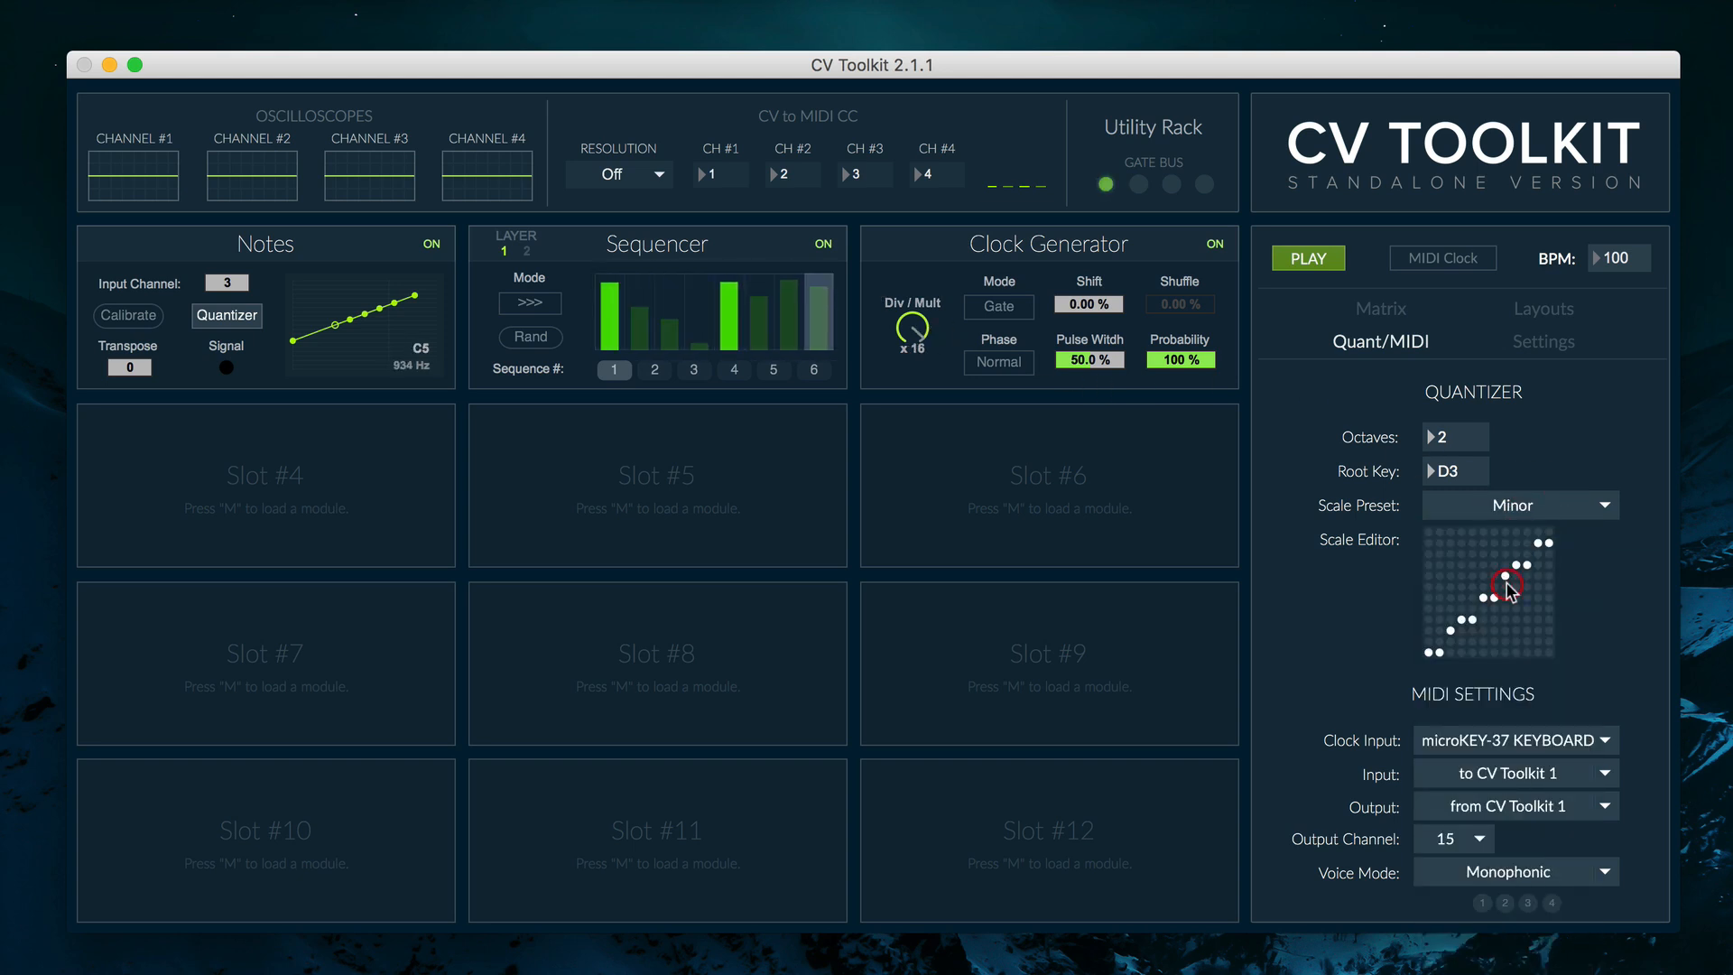
Quantize to a customized Minor scale spanning two octaves
{"action": "left_click", "coordinate": [1437, 436]}
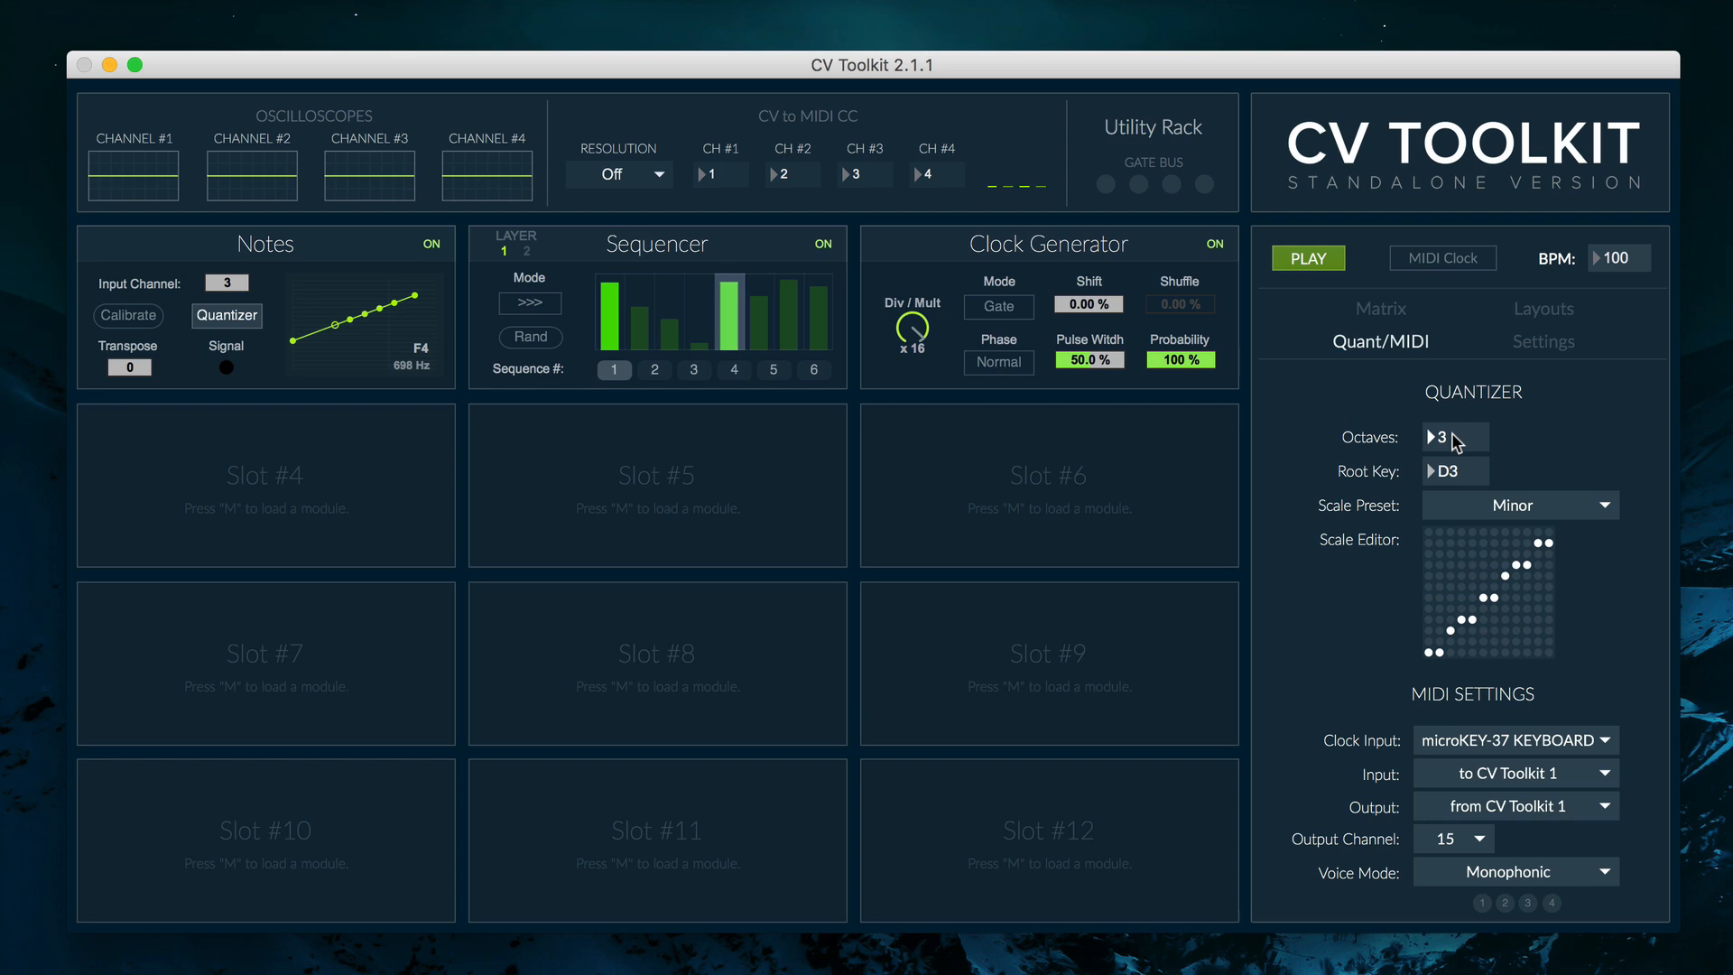
{"action": "left_click", "coordinate": [1432, 435]}
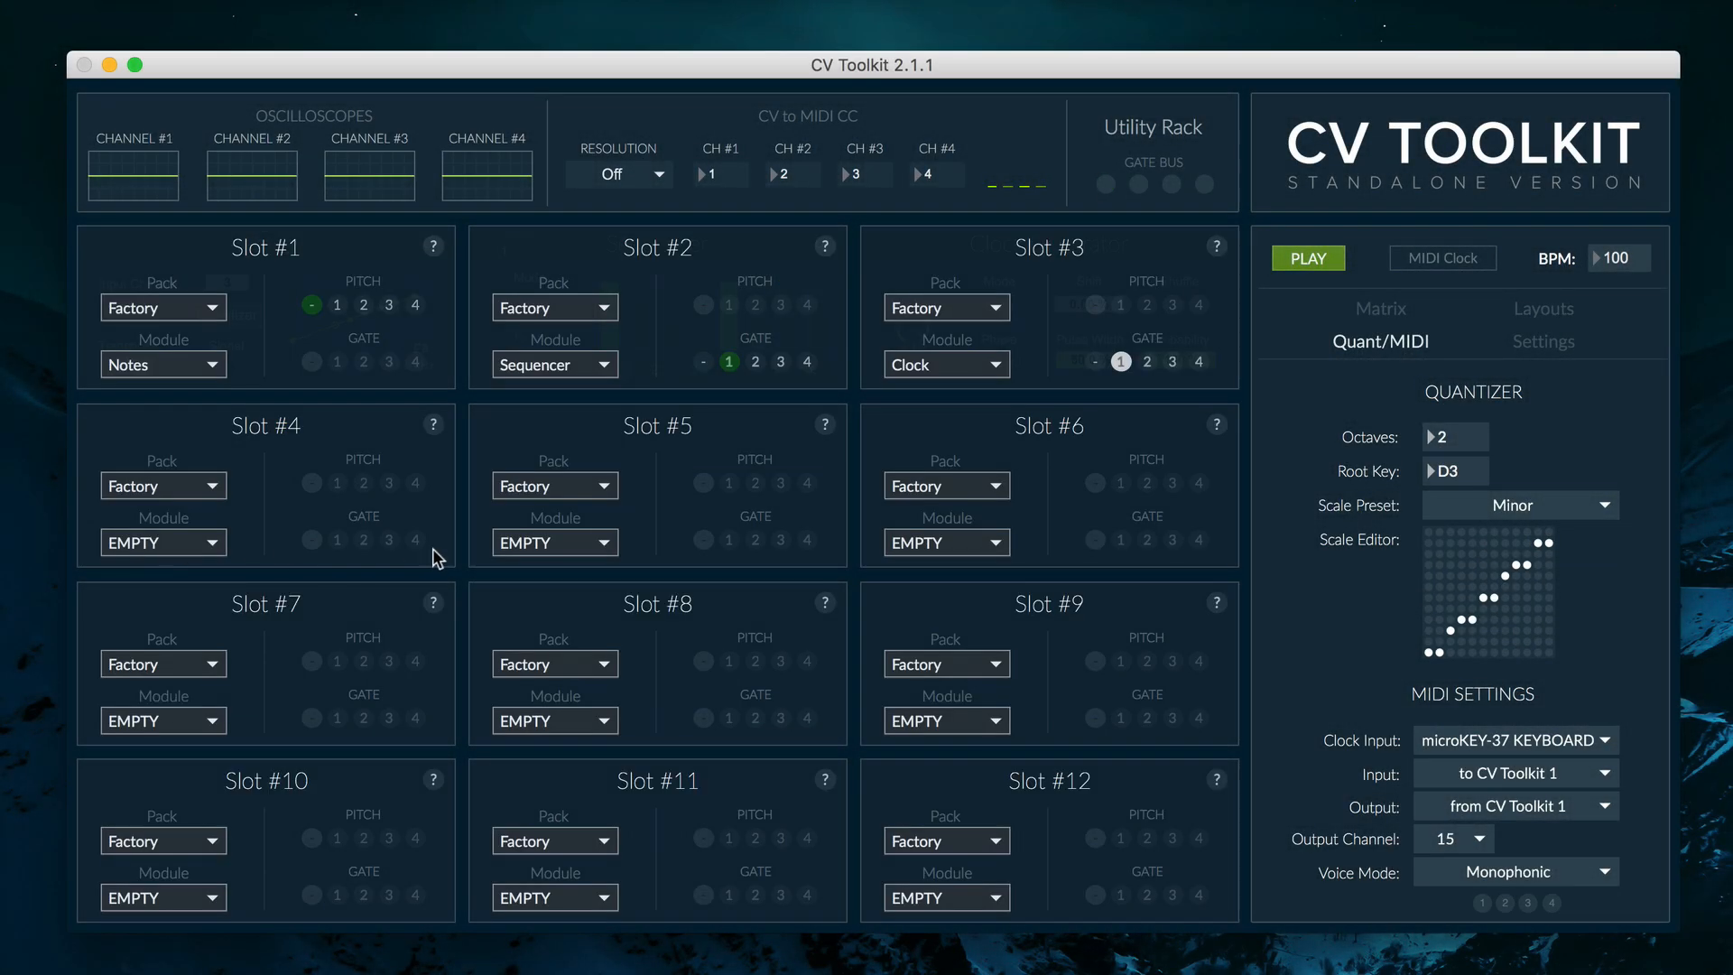
Load an AD Envelope into Slot #5 so it appears as AD in the matrix
{"action": "left_click", "coordinate": [554, 541]}
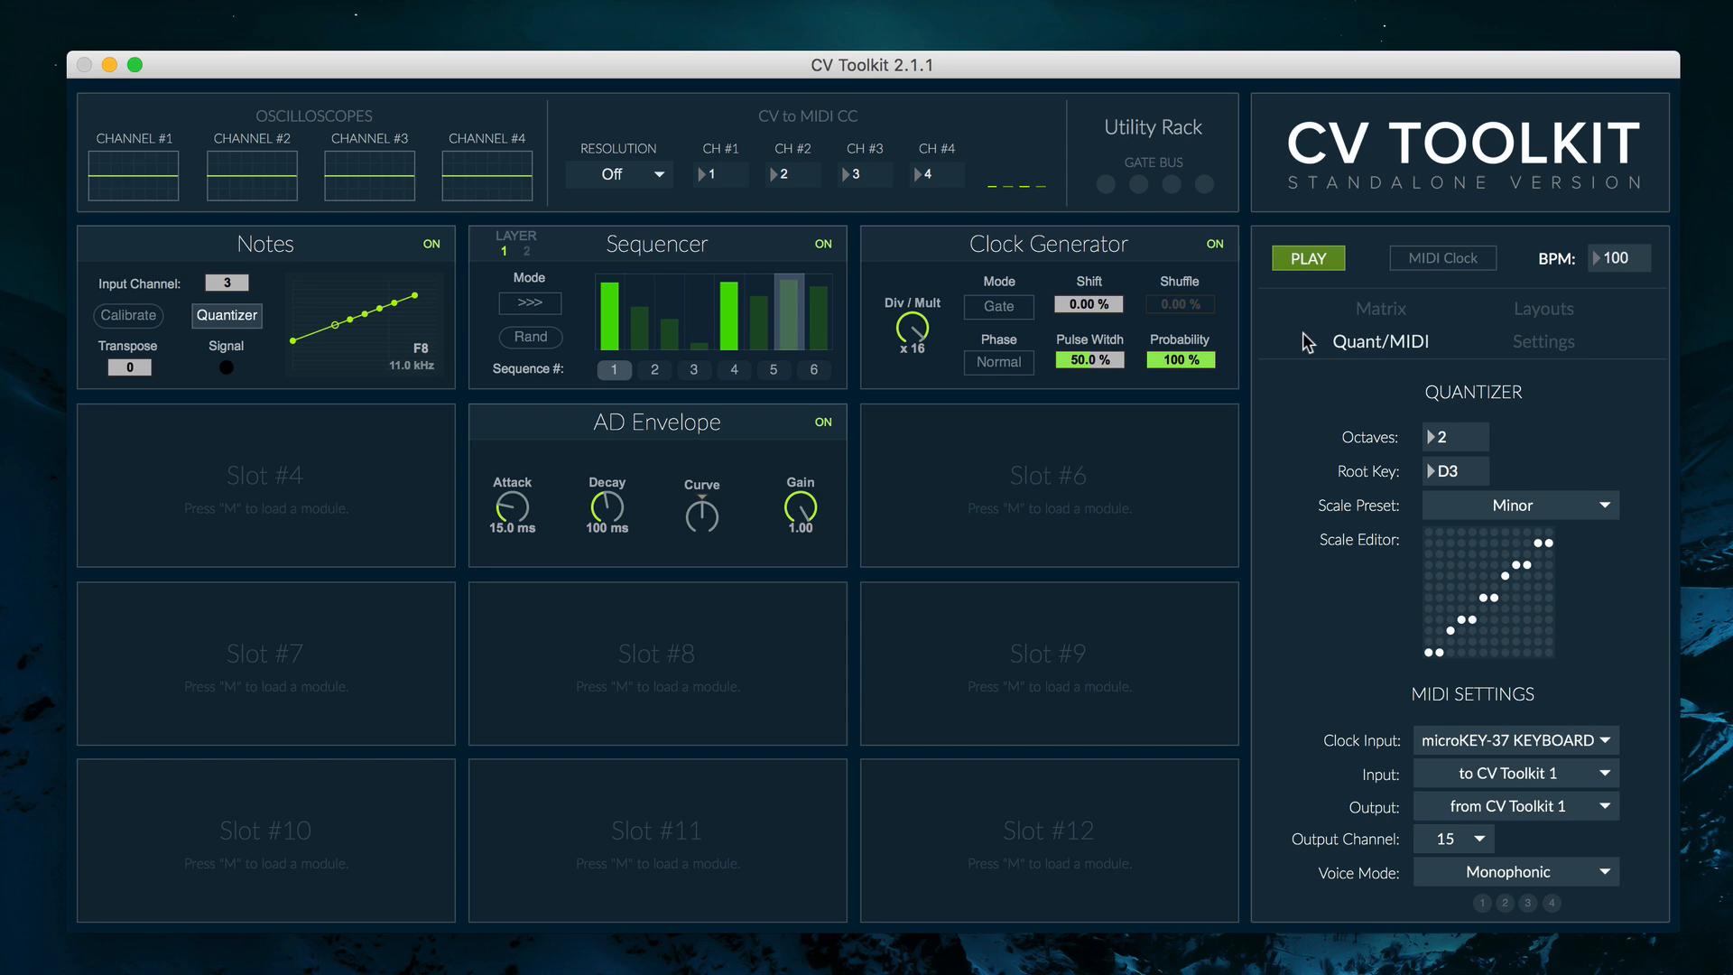
{"action": "left_click", "coordinate": [1381, 309]}
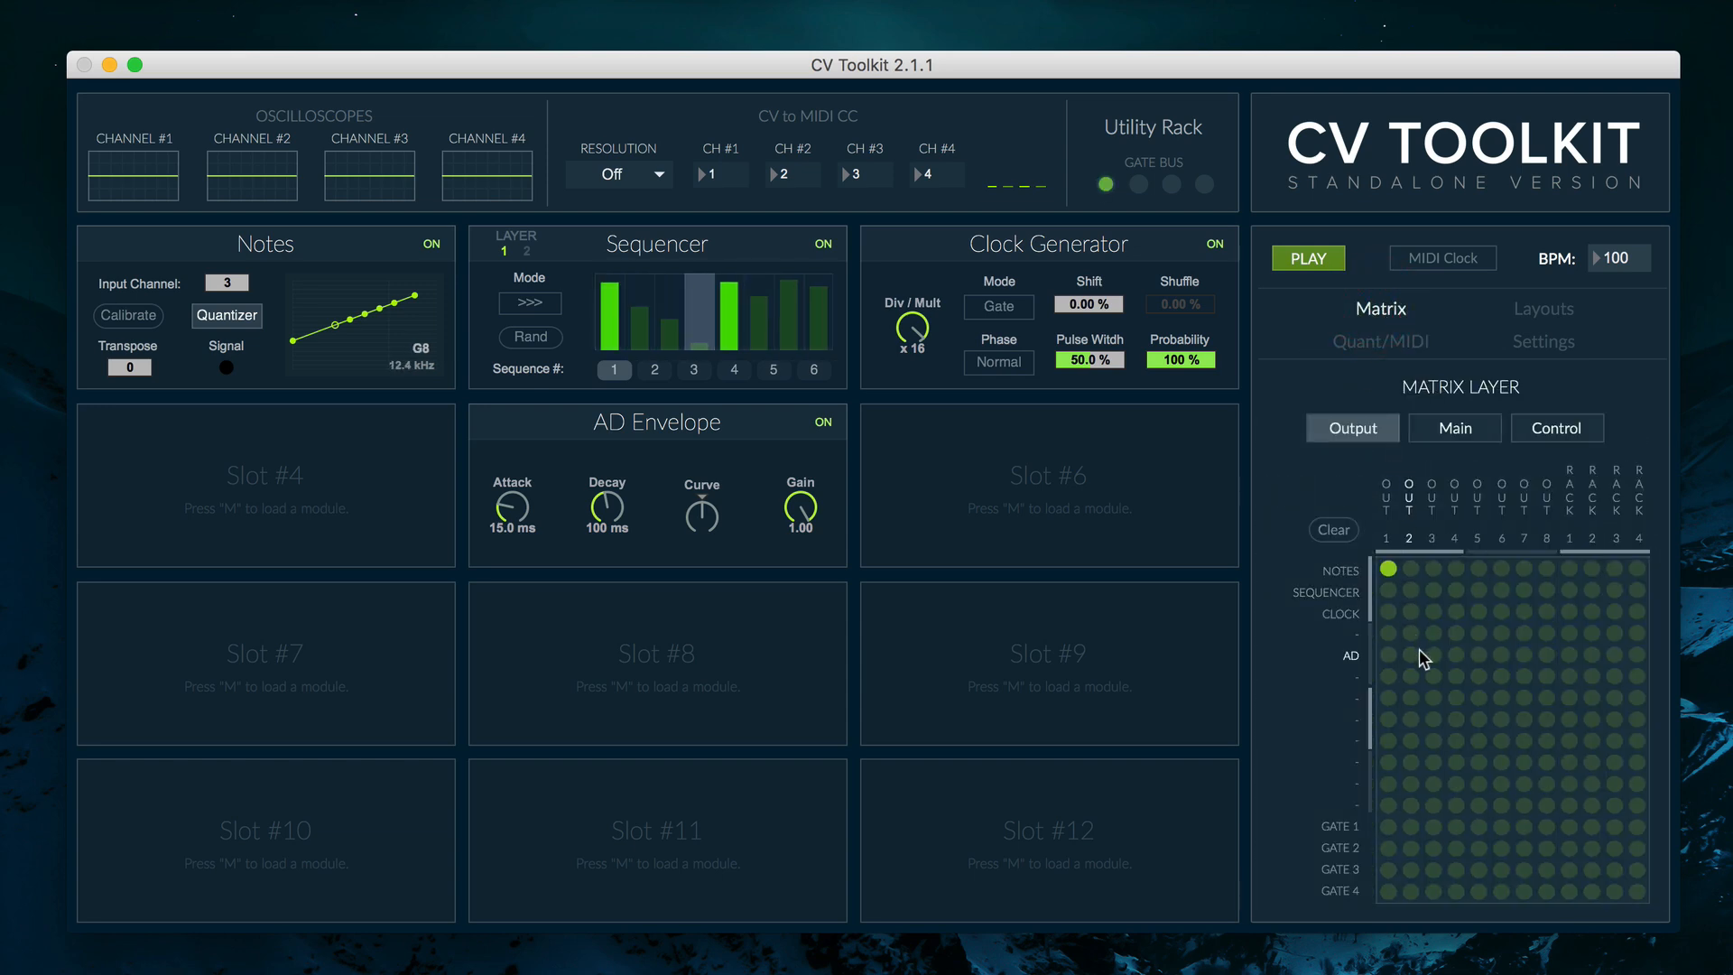
Send the AD Envelope to OUT 2 with shortened attack/decay, then randomize the sequence
{"action": "left_click", "coordinate": [1410, 655]}
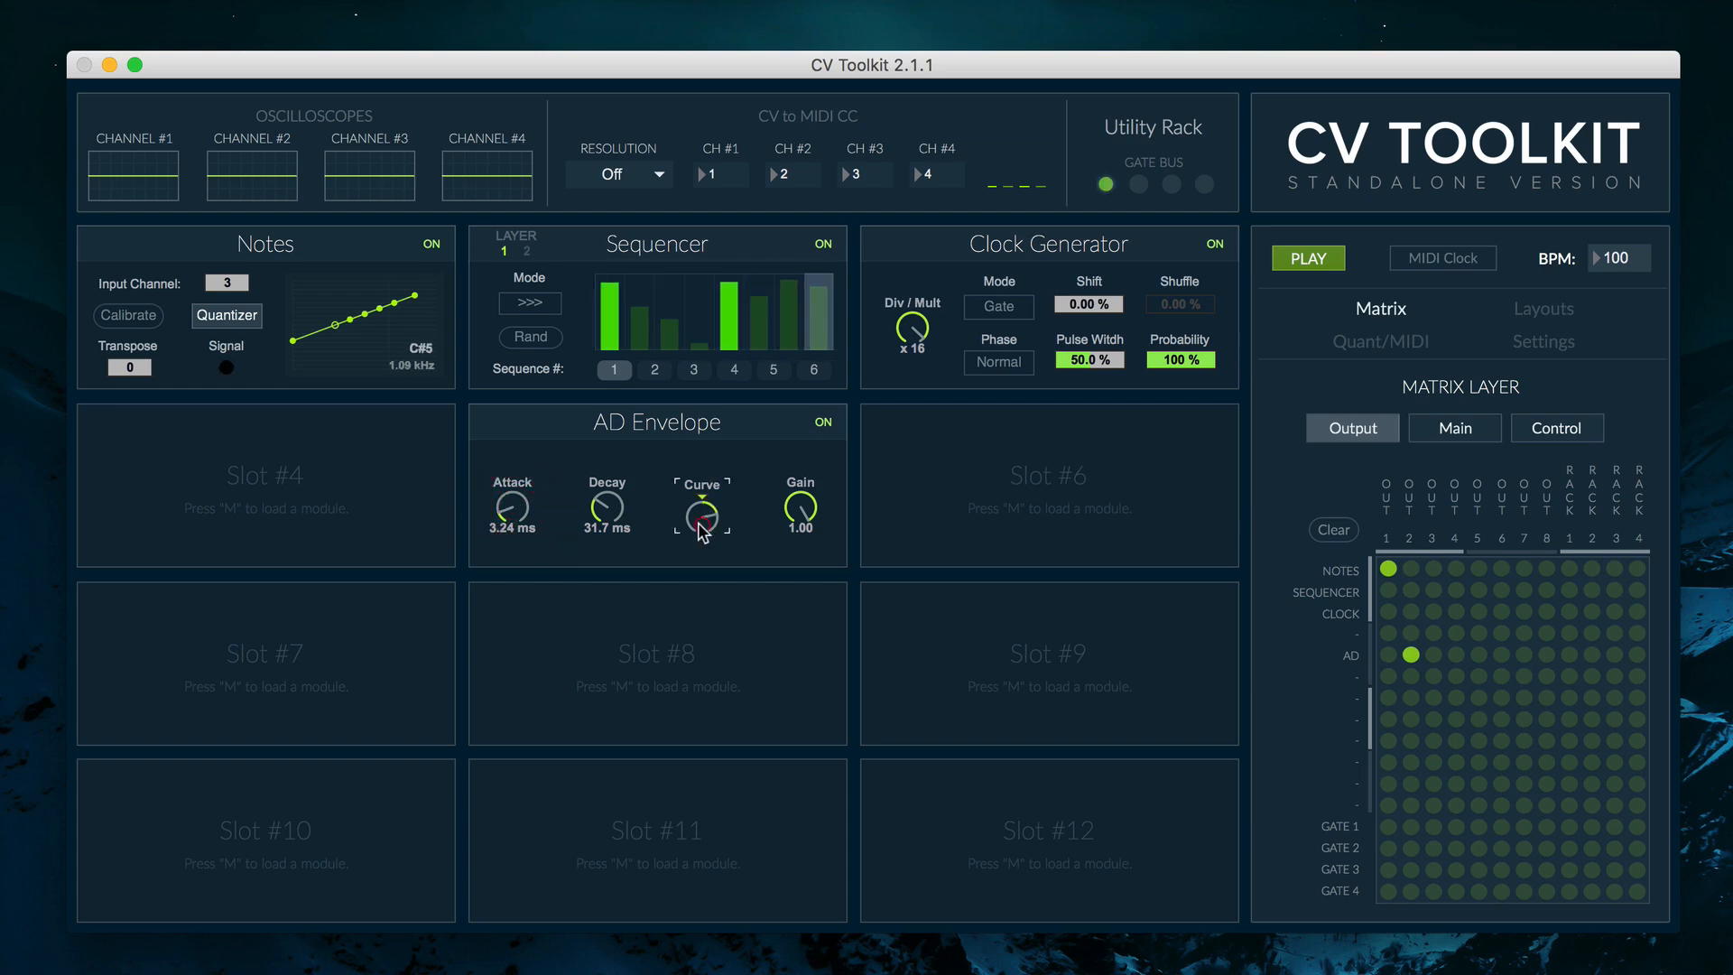
{"action": "left_click", "coordinate": [530, 338]}
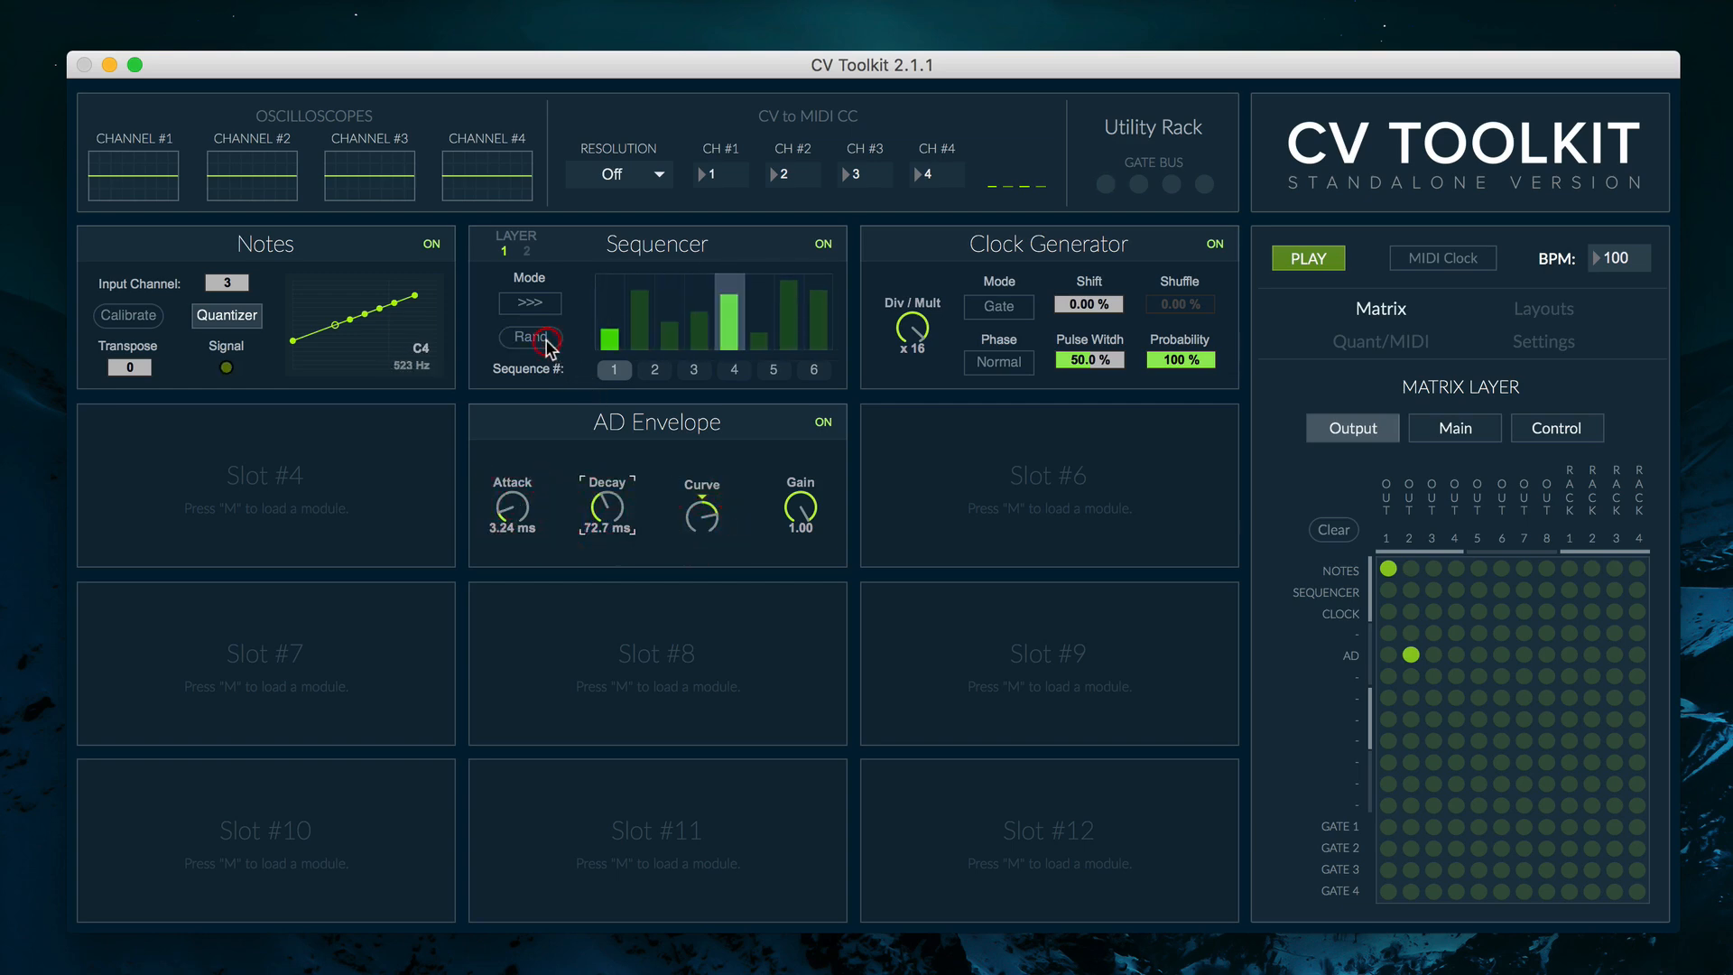